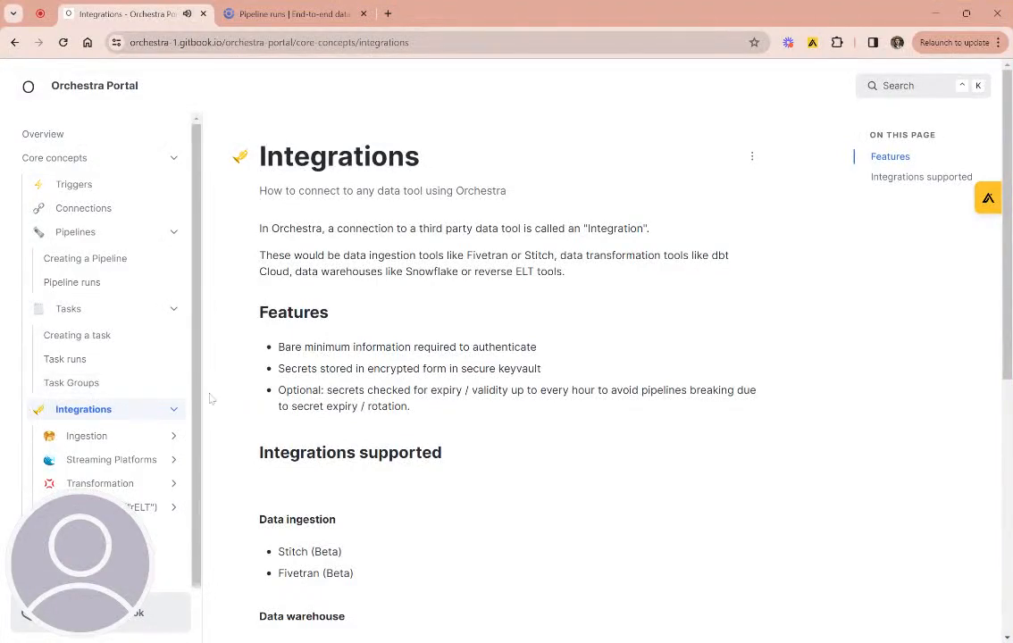
Show Orchestra's Integrations page listing Census, Fivetran, Snowflake, dbt Cloud and other connected tools
scroll("down", 3)
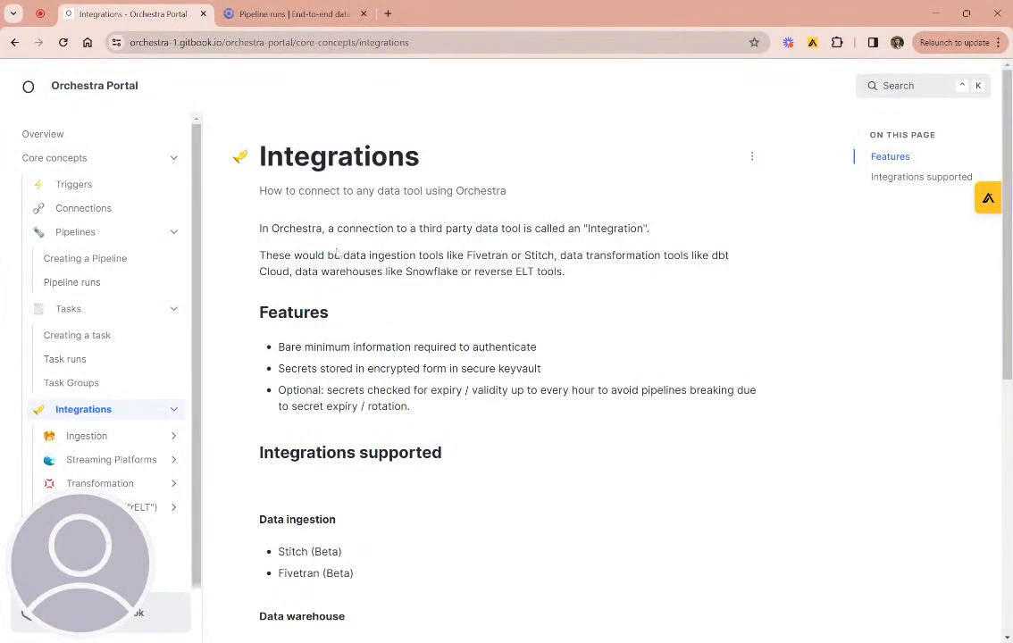
double_click(335, 155)
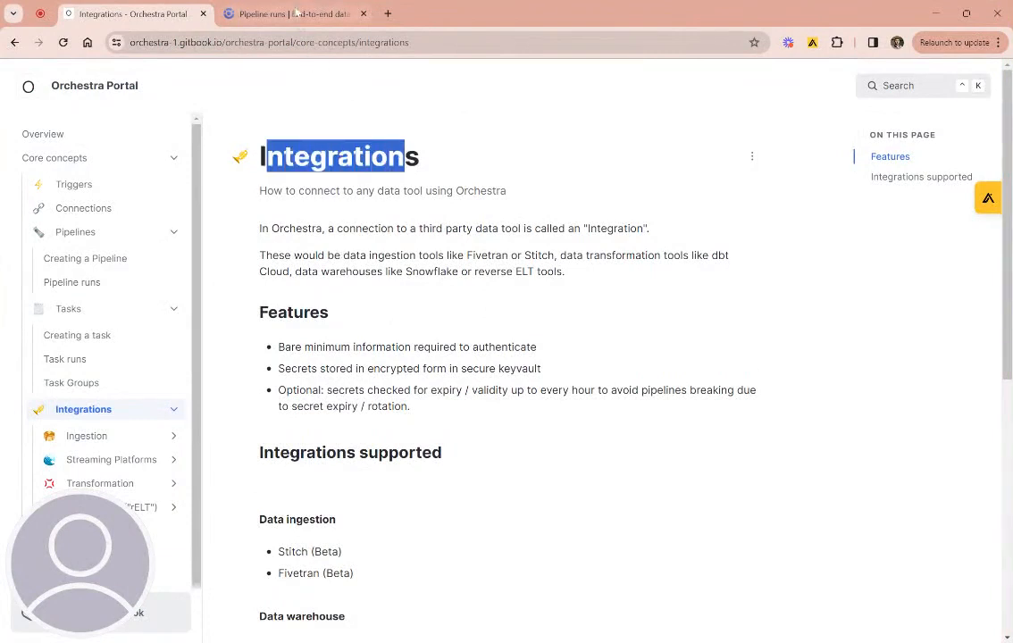
left_click(295, 13)
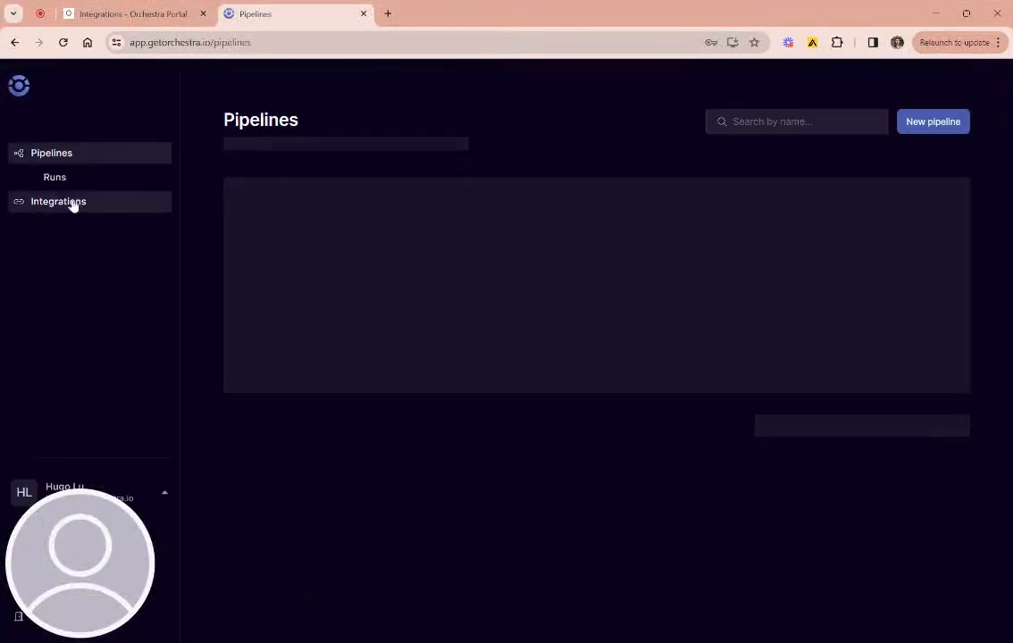
left_click(58, 201)
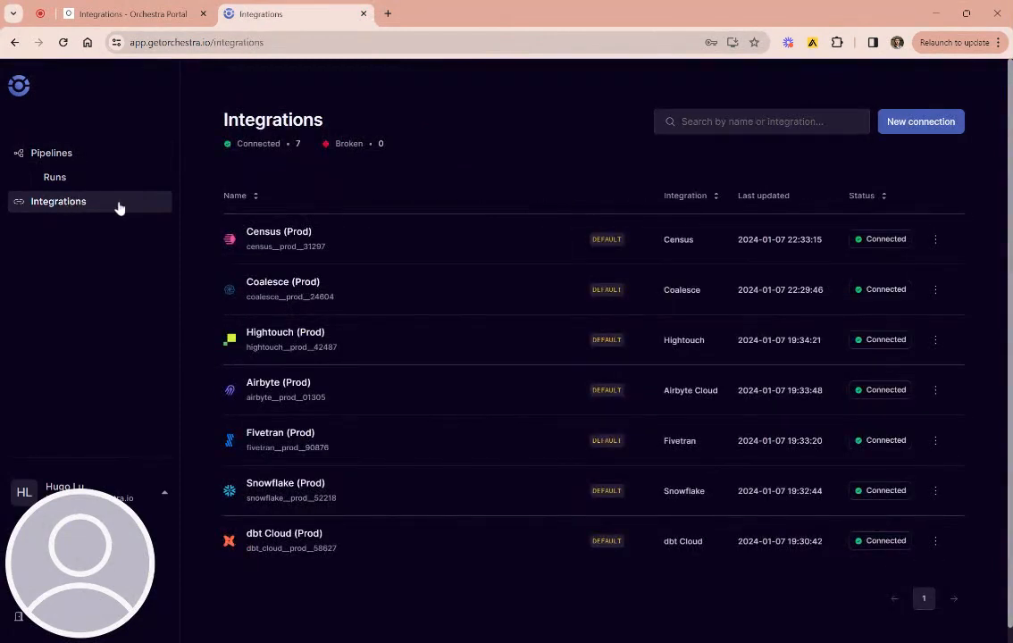
mouse_move(234, 224)
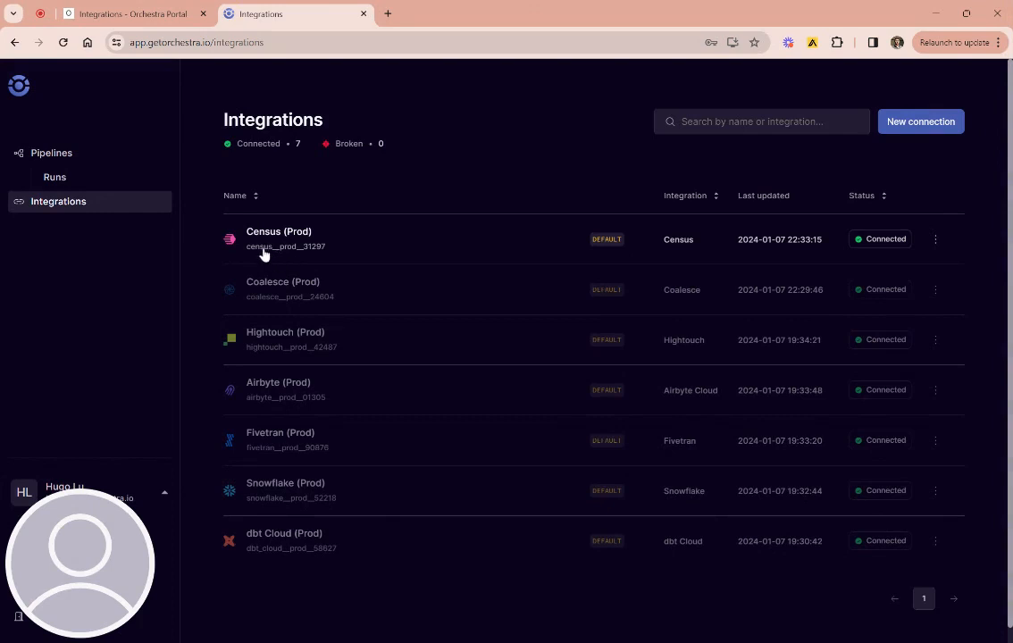
mouse_move(264, 286)
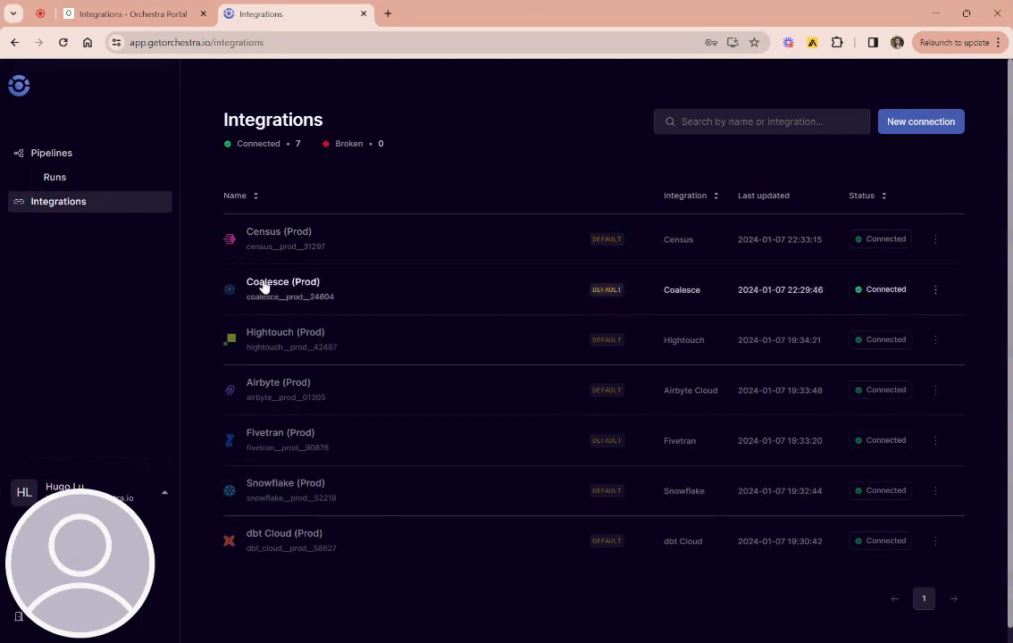
mouse_move(259, 263)
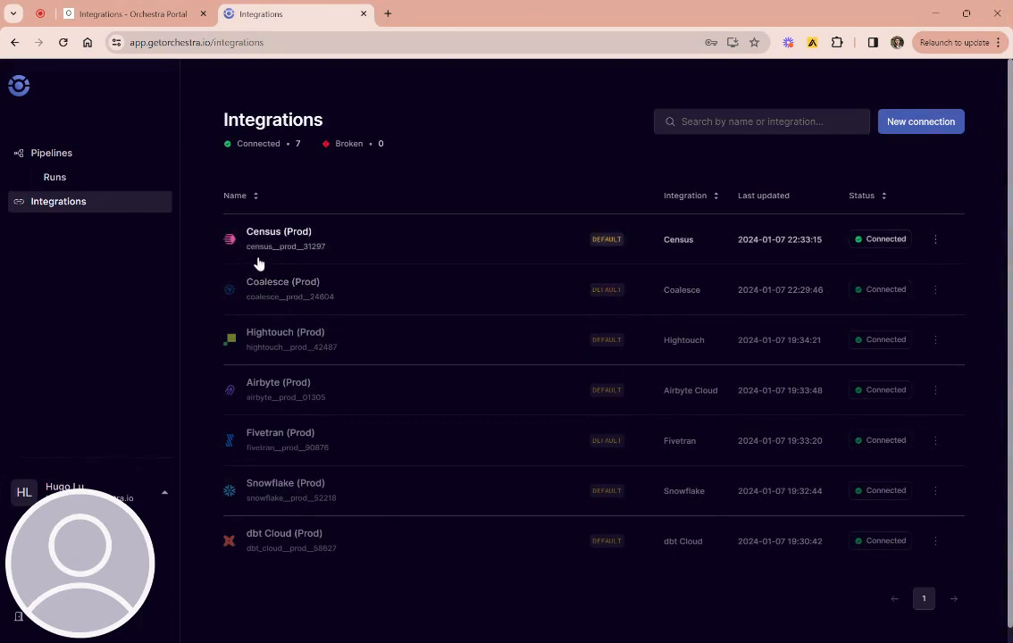
mouse_move(284, 304)
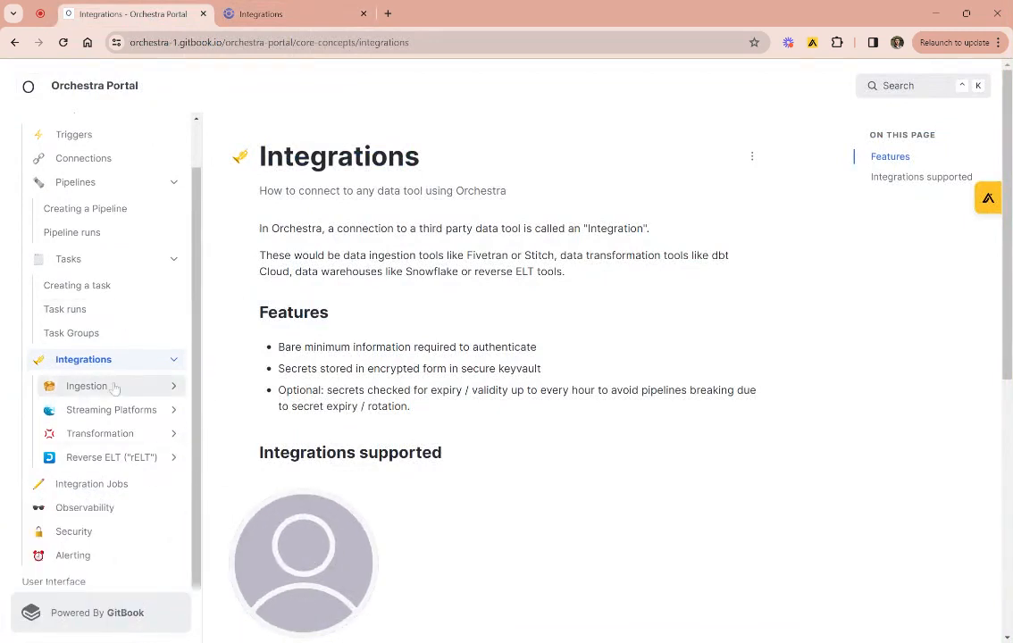
mouse_move(117, 389)
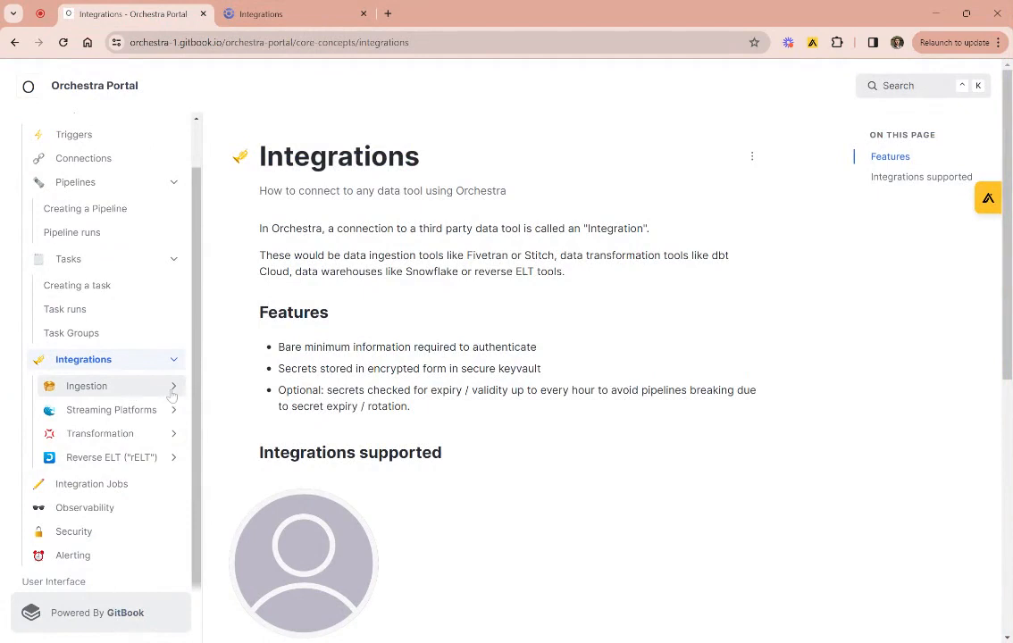
Expand the Integrations categories in the GitBook docs sidebar, such as Ingestion and Transformation
left_click(86, 385)
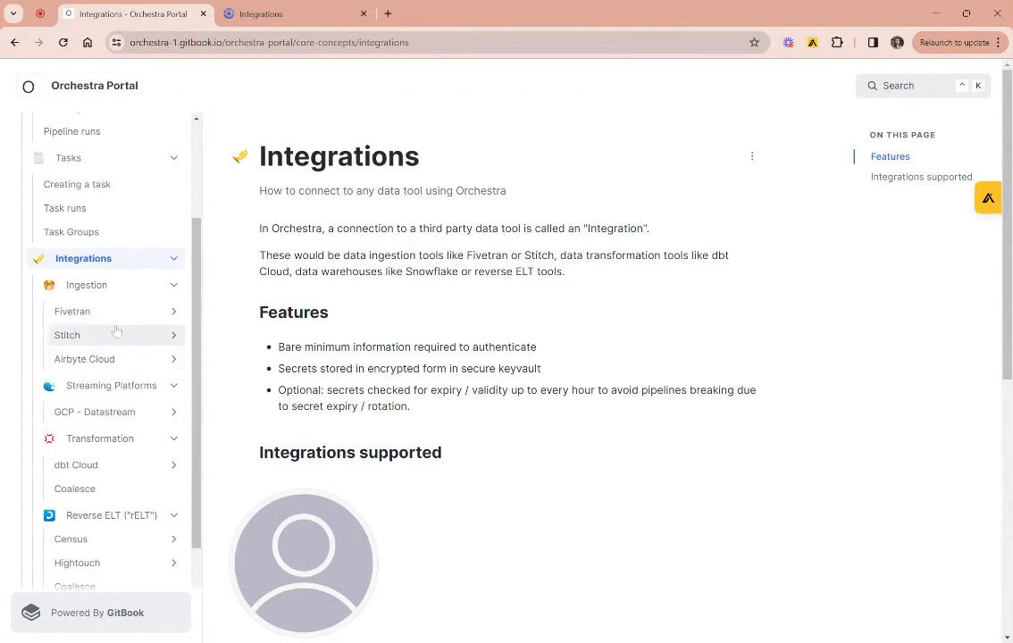
mouse_move(102, 319)
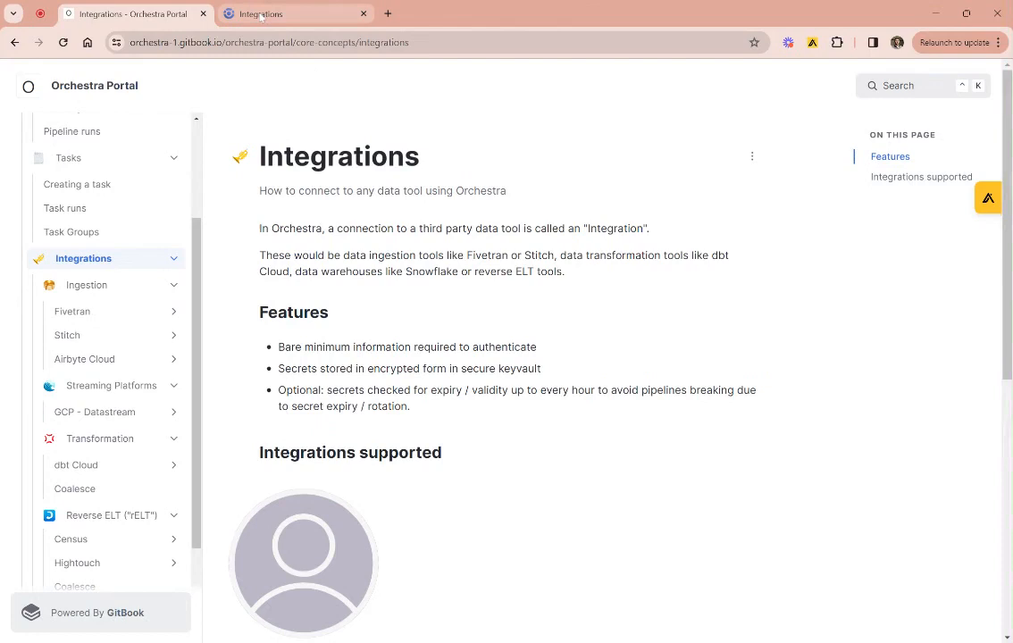
Start a new connection in Orchestra and pick Snowflake as the integration
left_click(295, 14)
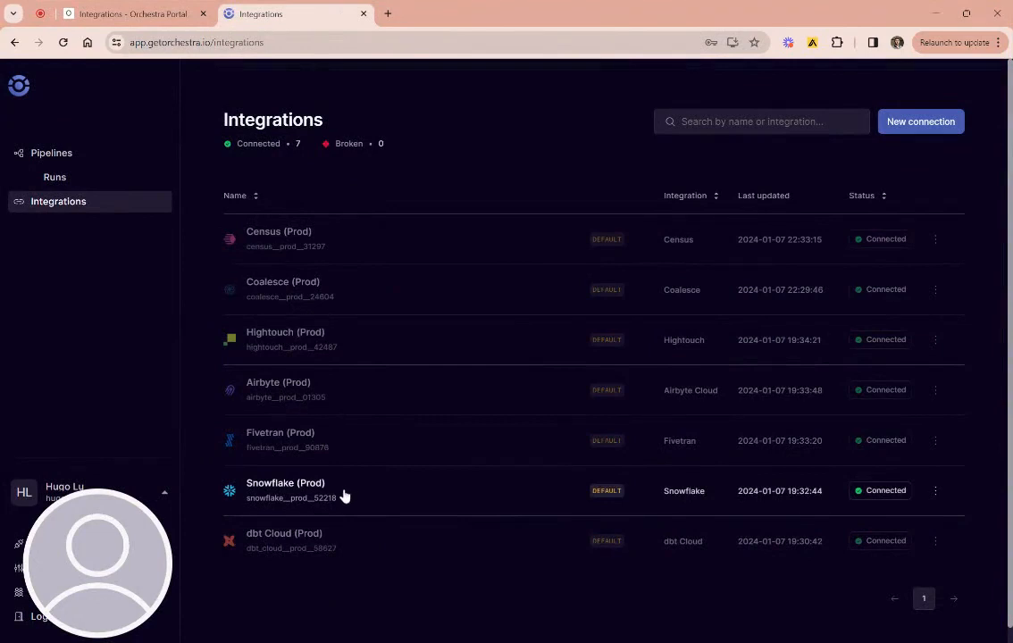
mouse_move(256, 503)
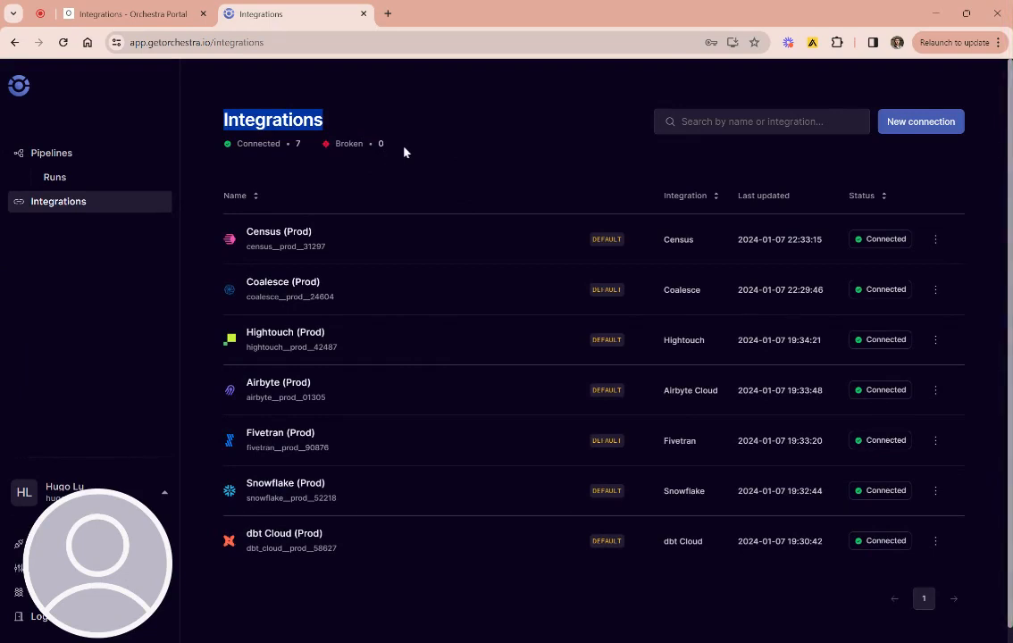
mouse_move(328, 485)
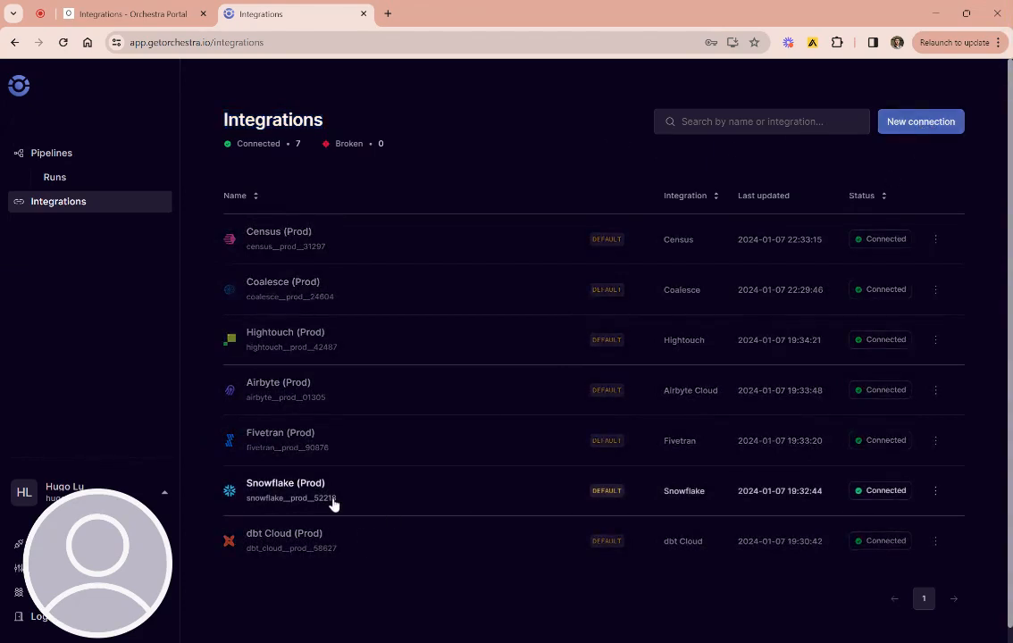
mouse_move(319, 496)
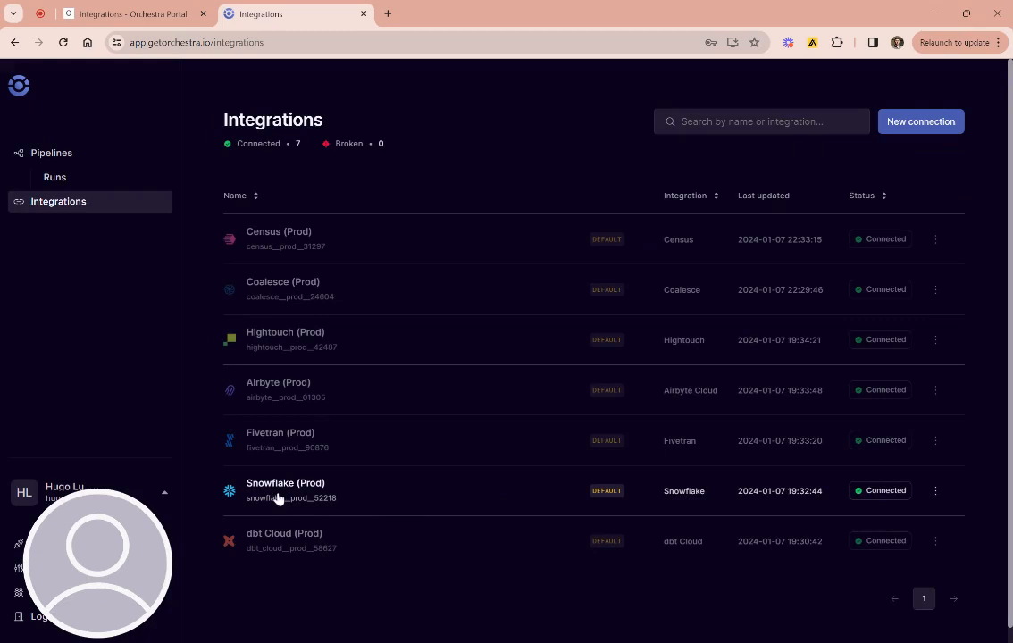
mouse_move(367, 496)
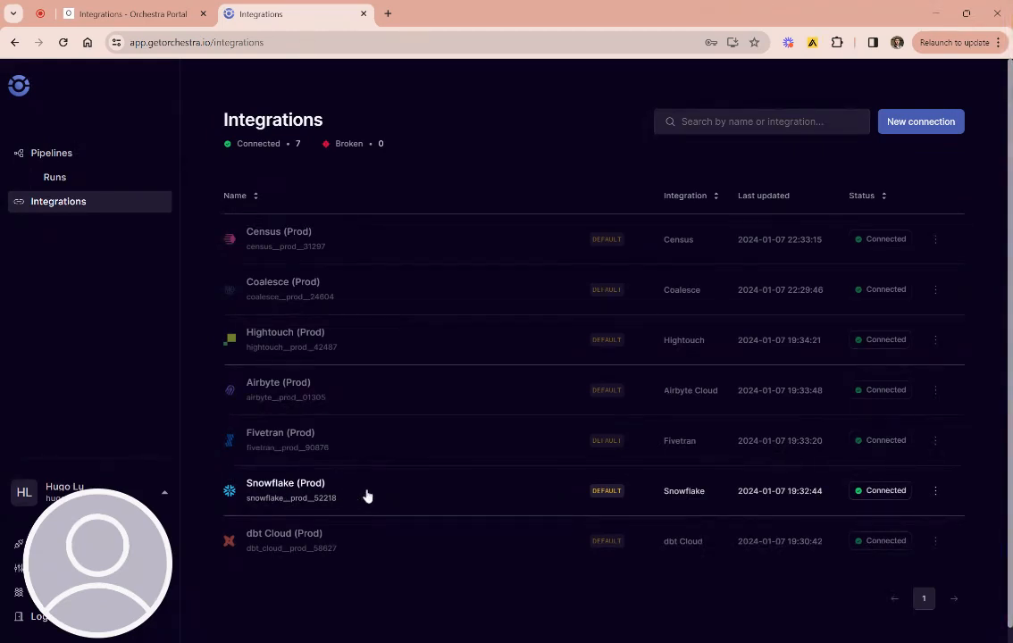
left_click(920, 122)
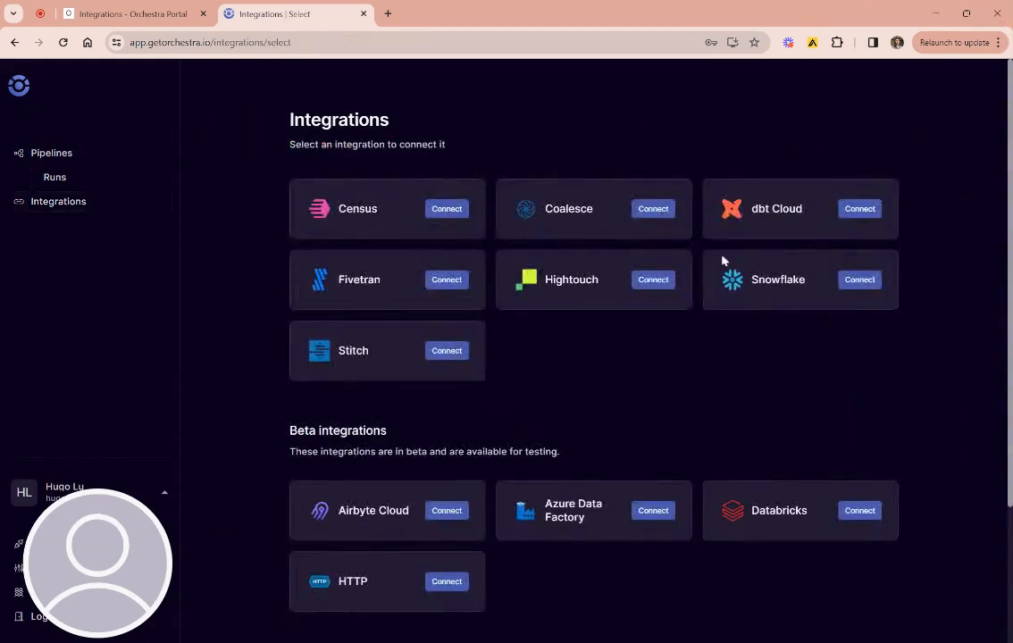
left_click(858, 279)
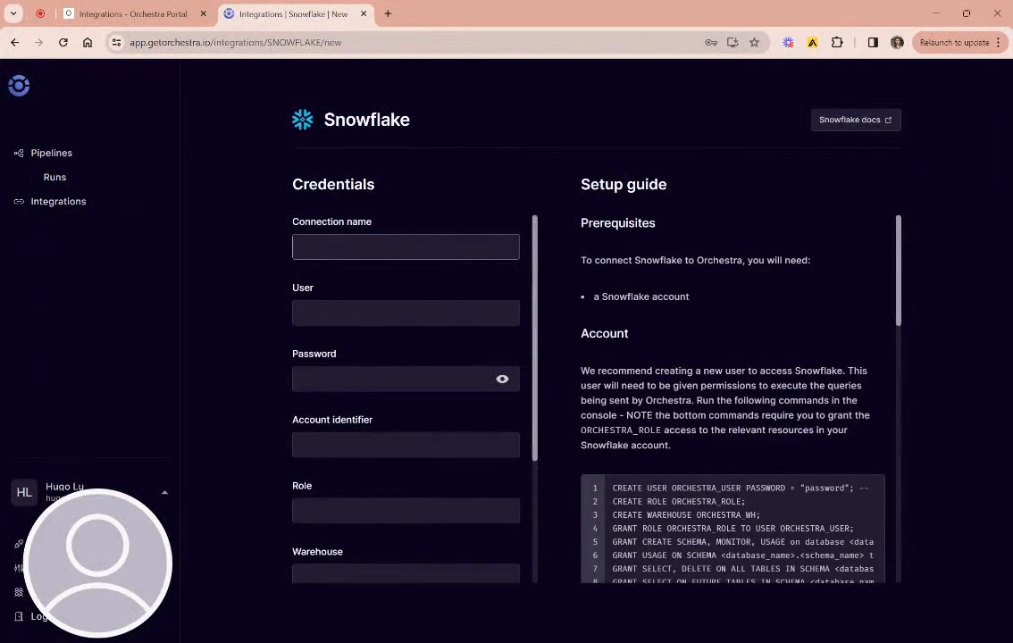
Fill the Snowflake form with name SNOWFLAKE_STAGING, user STAGING_USER and a password
type("SNOWFLAKE_STAG")
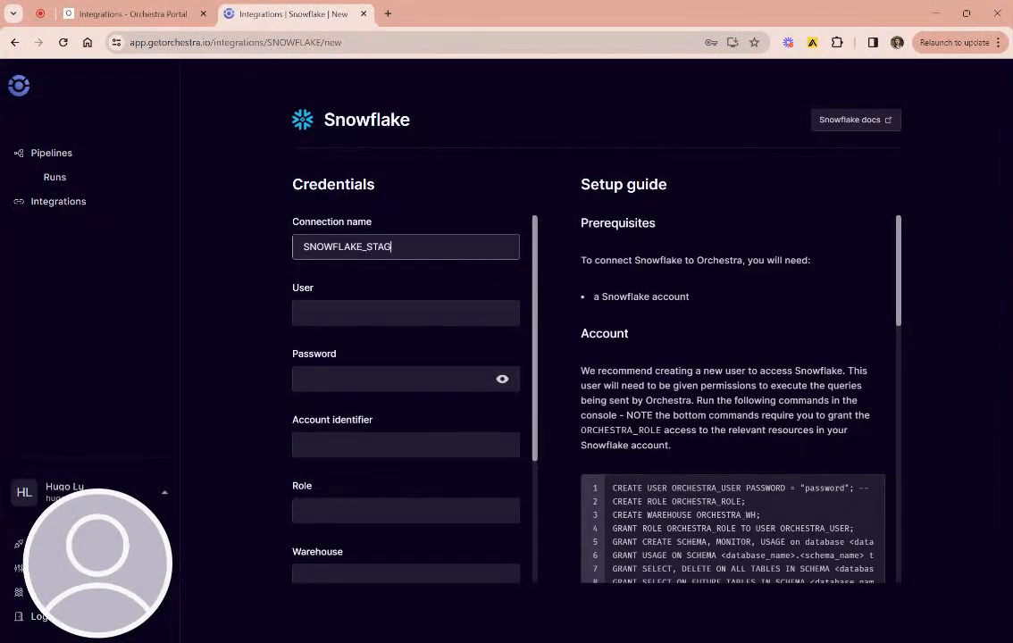
type("ING")
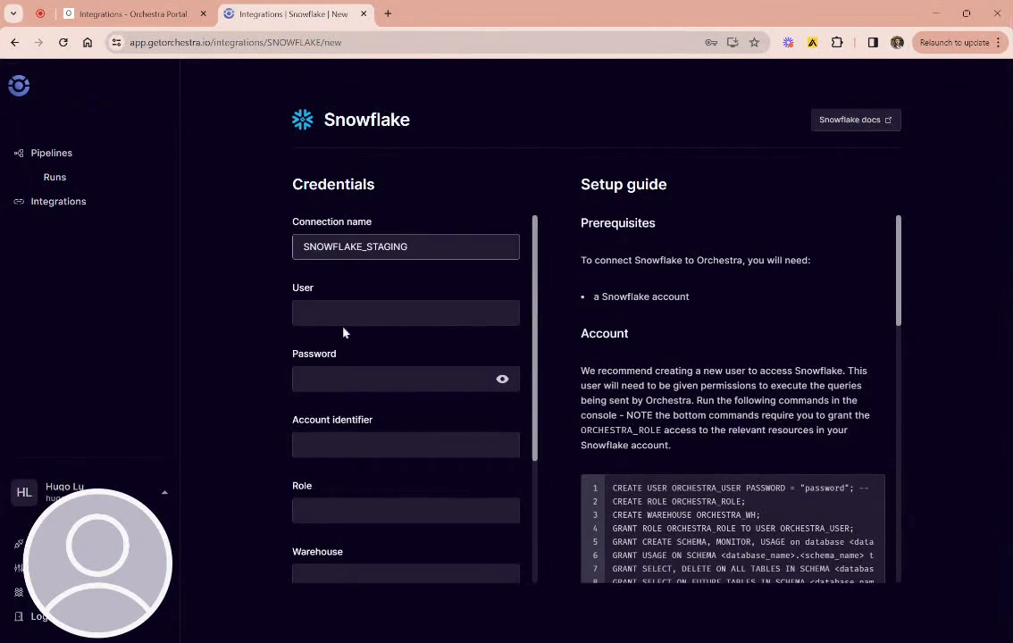
type("STAGING_USER")
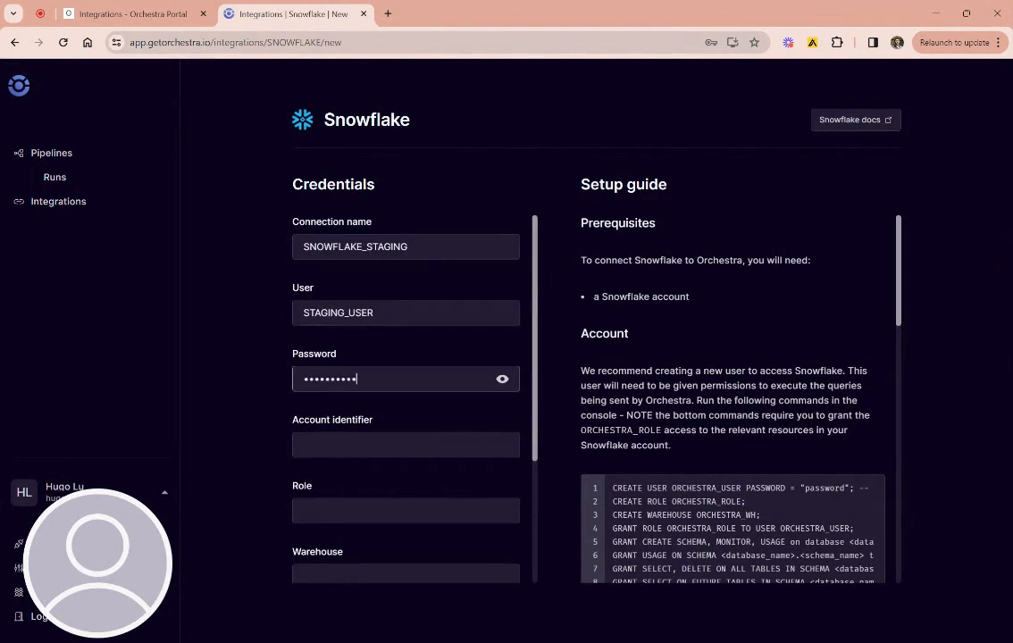
scroll("down", 3)
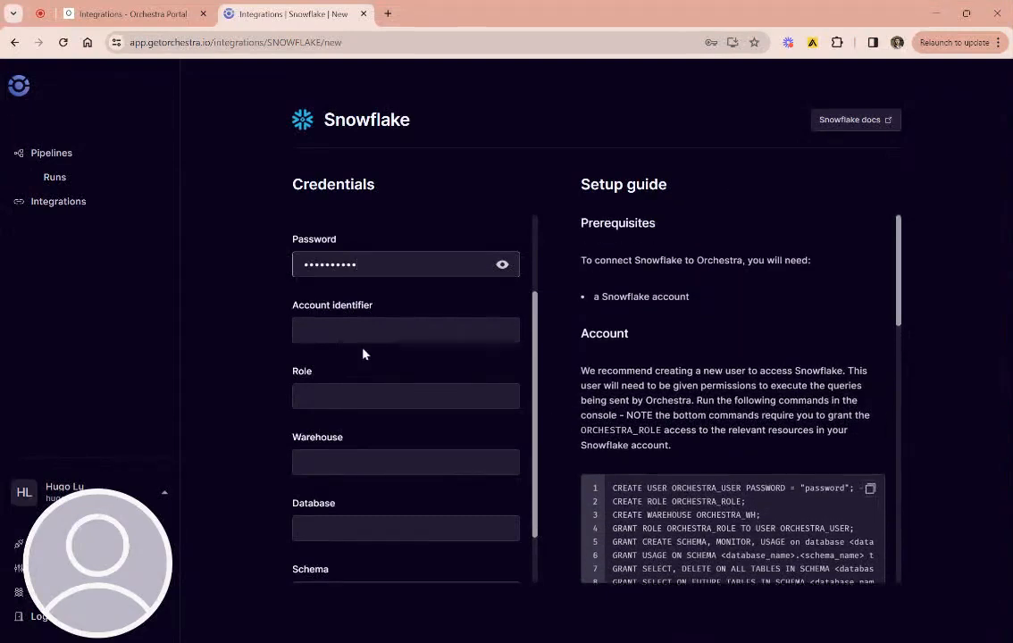
Read through the GitBook Alerting docs, then show Orchestra's Connectors page
left_click(125, 14)
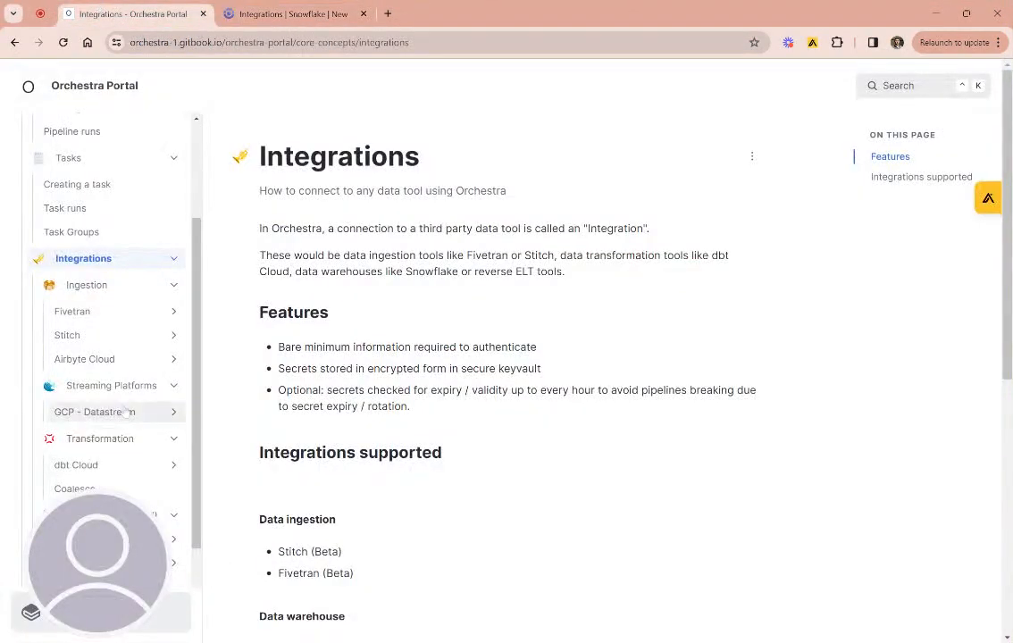
scroll("down", 3)
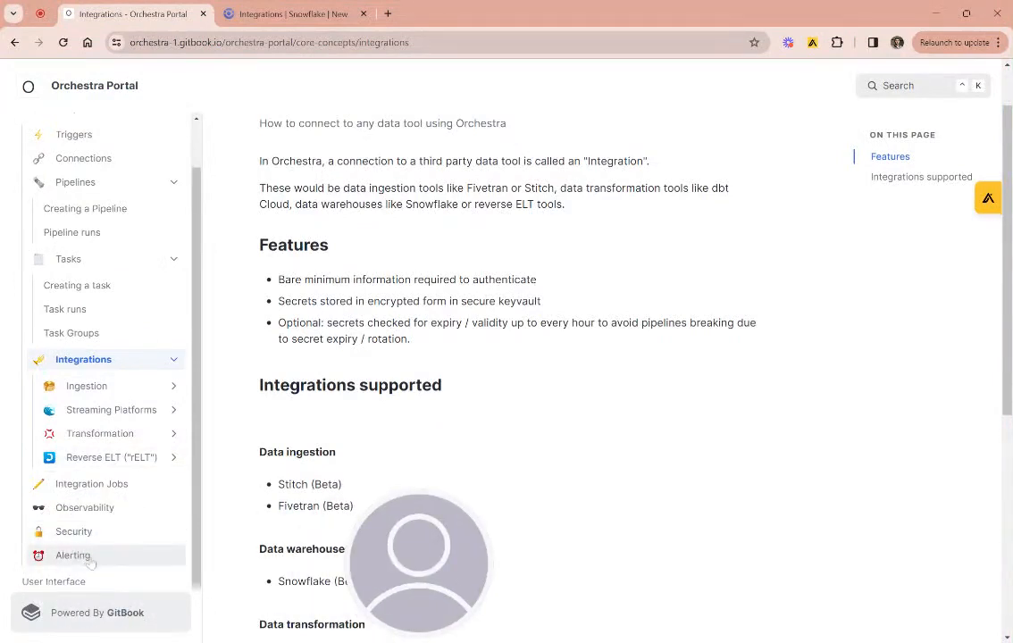
left_click(72, 554)
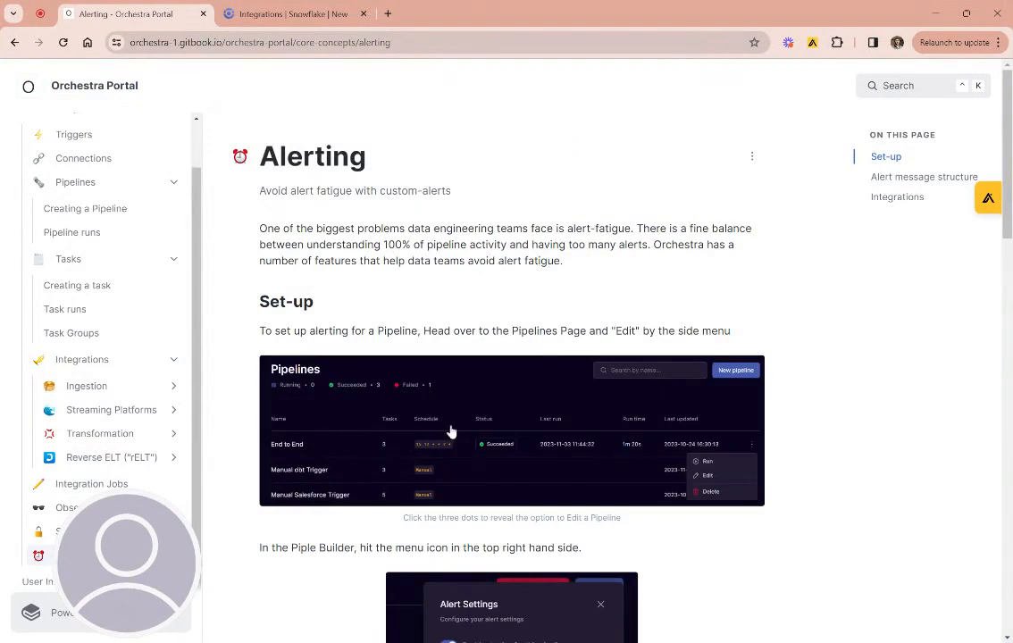
scroll("down", 3)
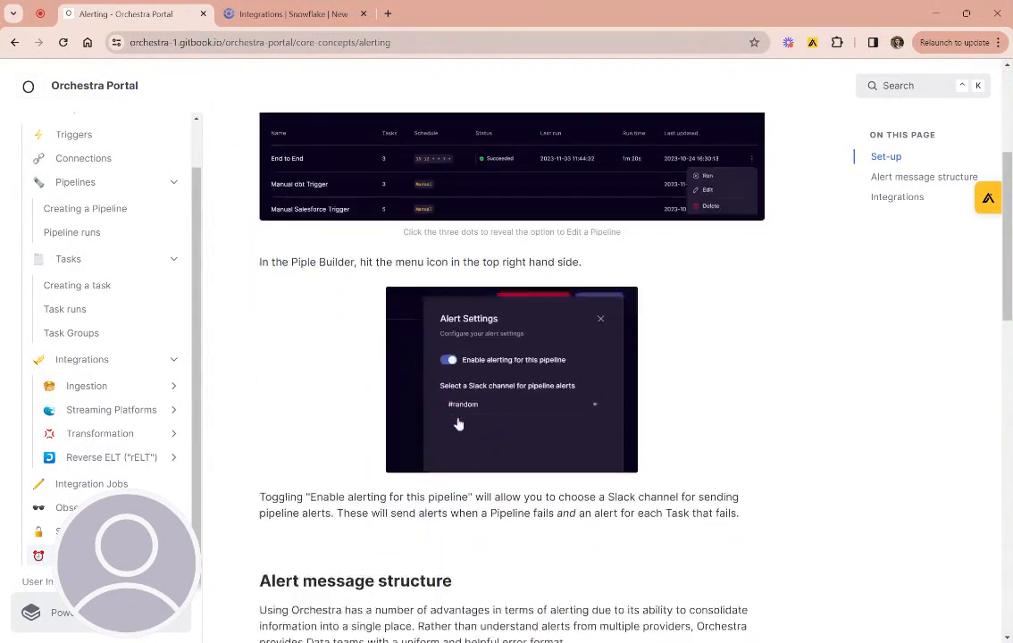
scroll("down", 3)
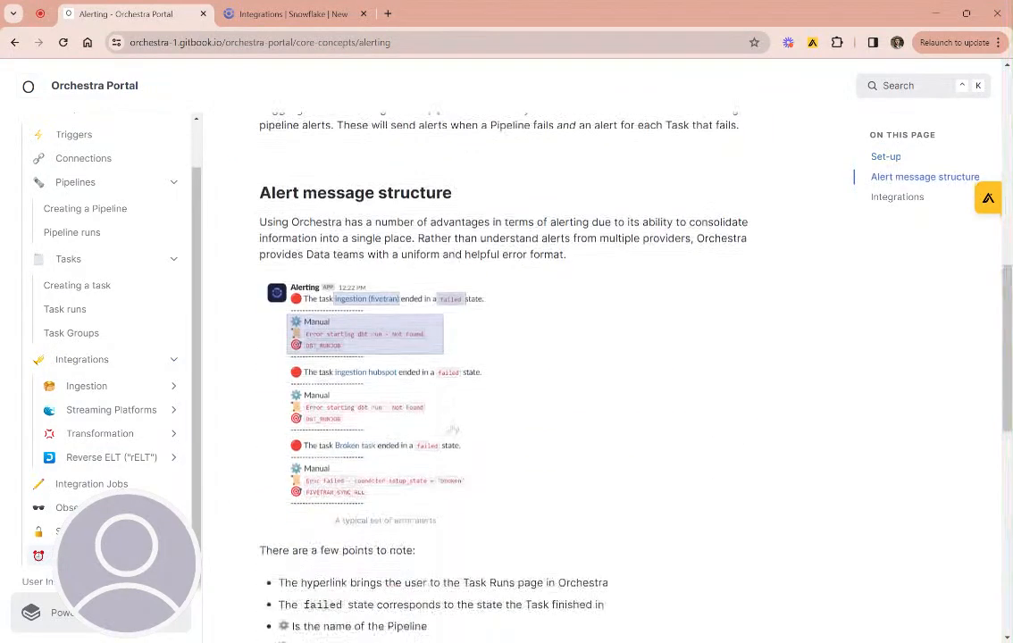
scroll("down", 3)
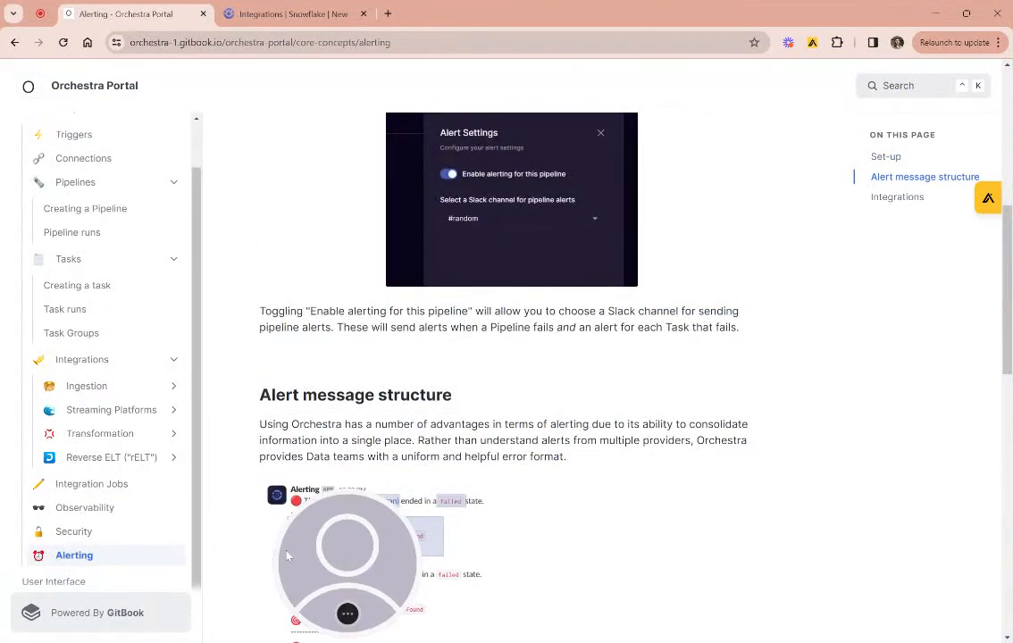
left_click(295, 13)
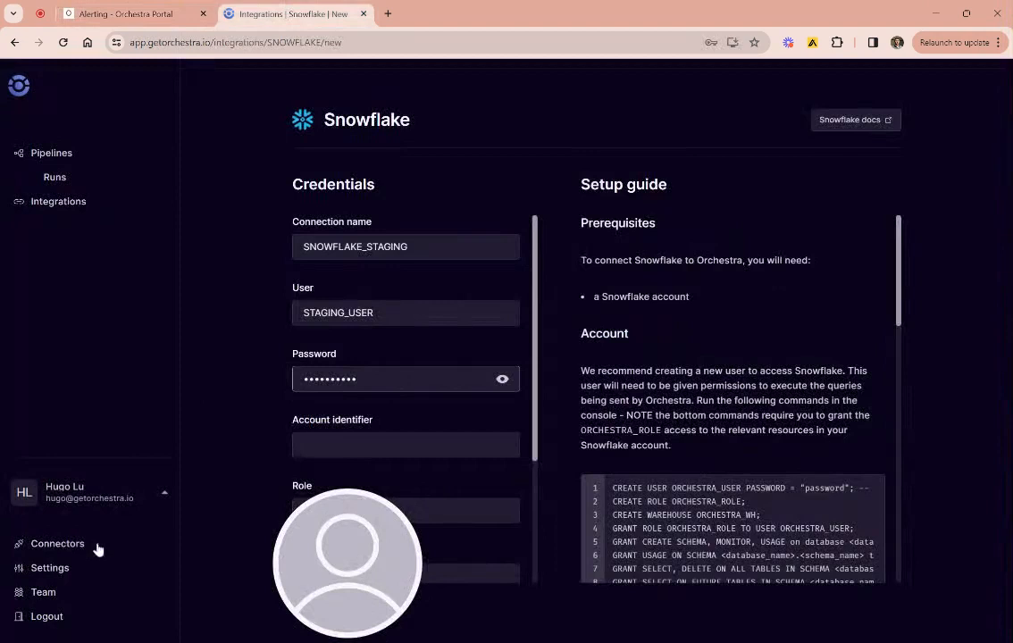
left_click(57, 543)
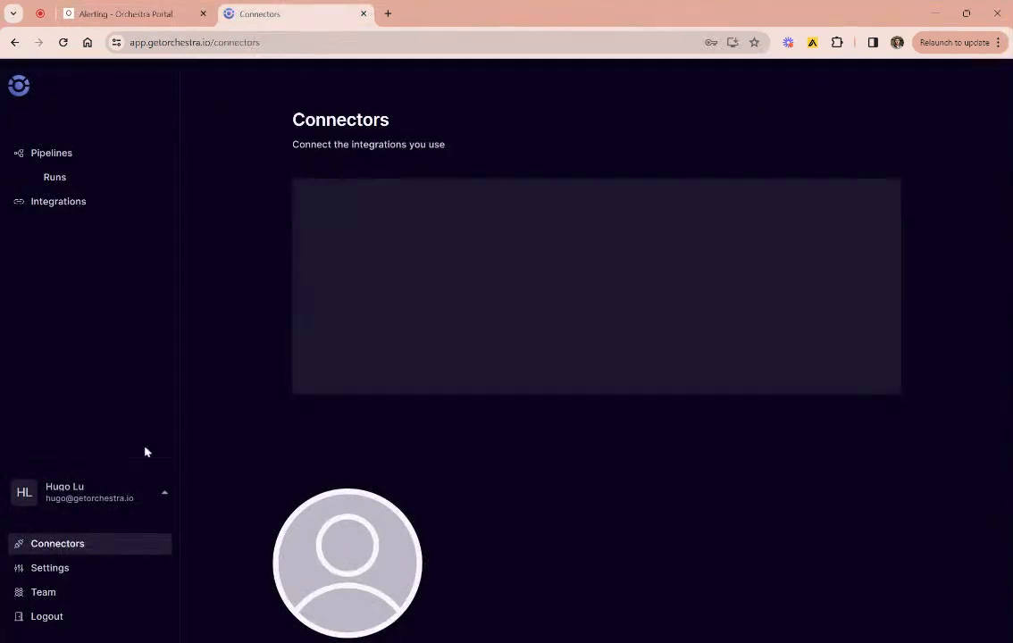